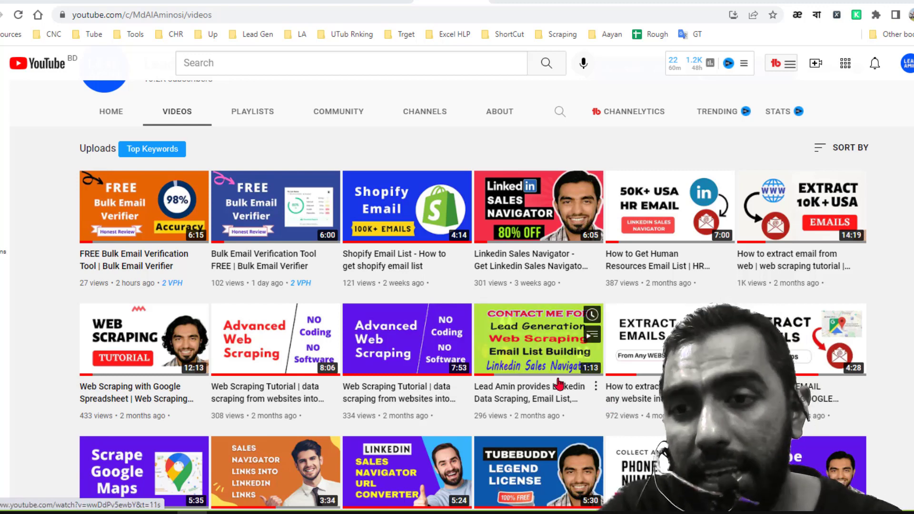
- Scroll through the page content before heading back to the h-educate homepage
scroll(down, 3)
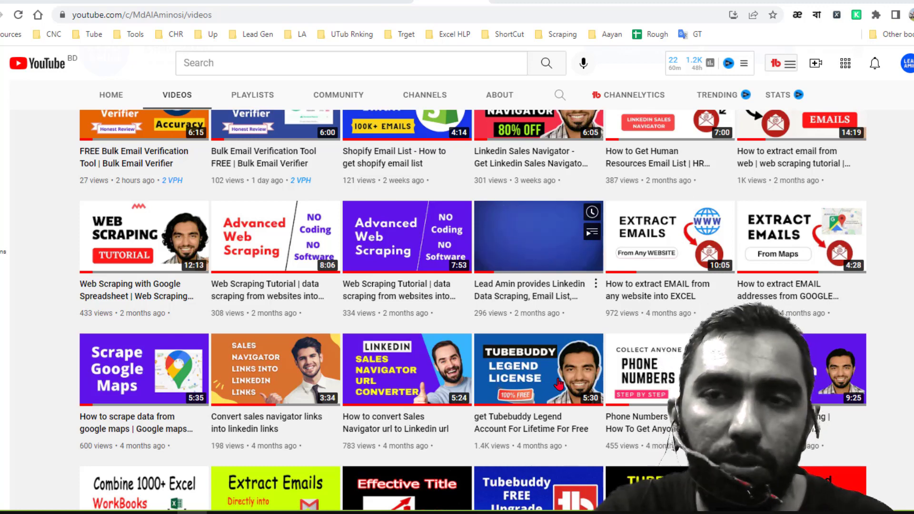
scroll(down, 3)
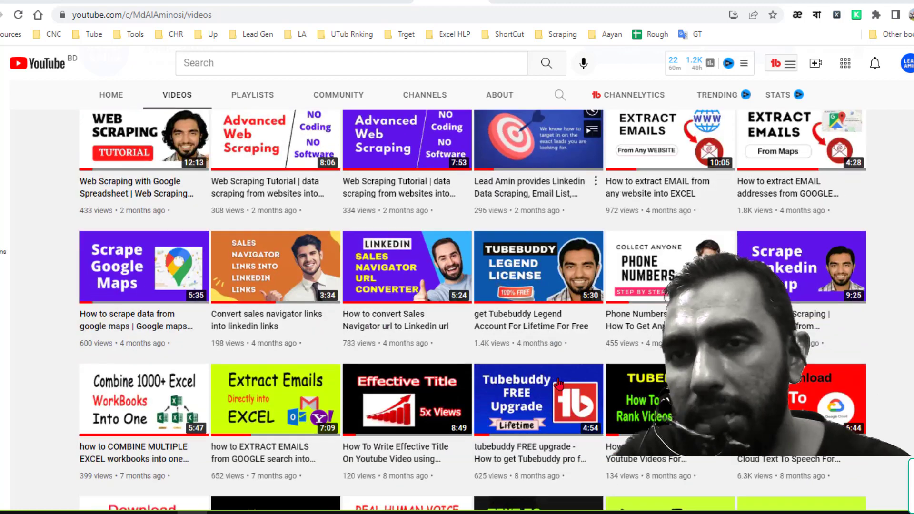
scroll(down, 3)
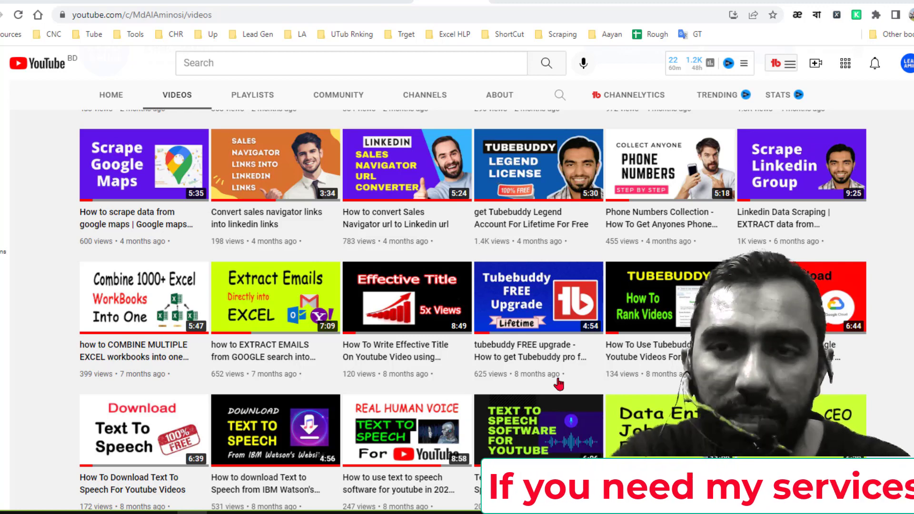
scroll(down, 3)
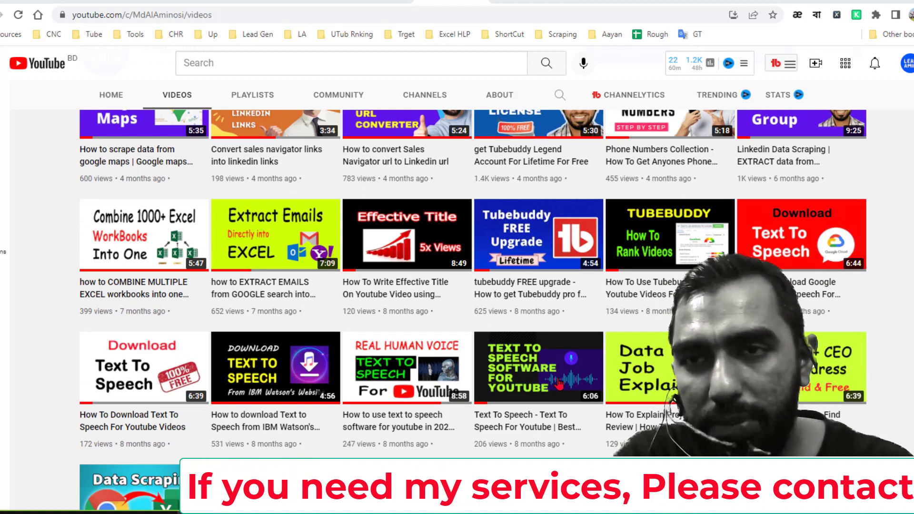
scroll(down, 3)
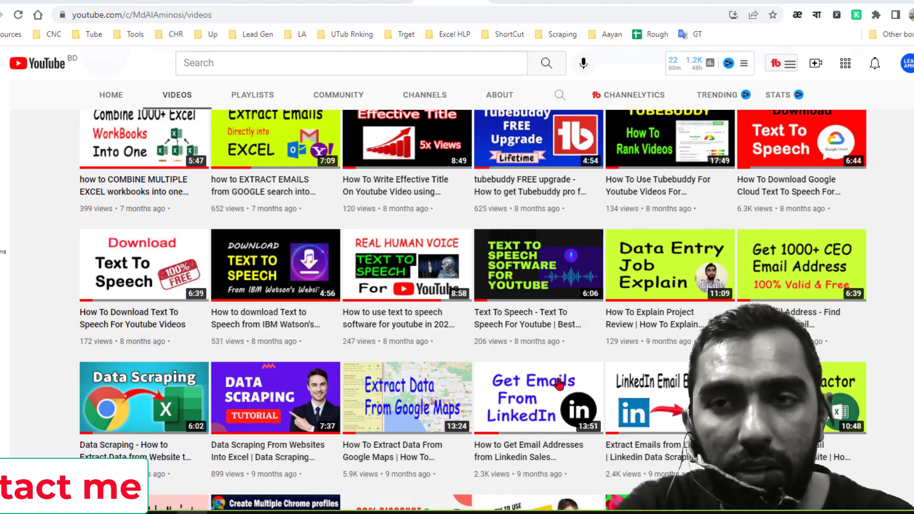
scroll(down, 3)
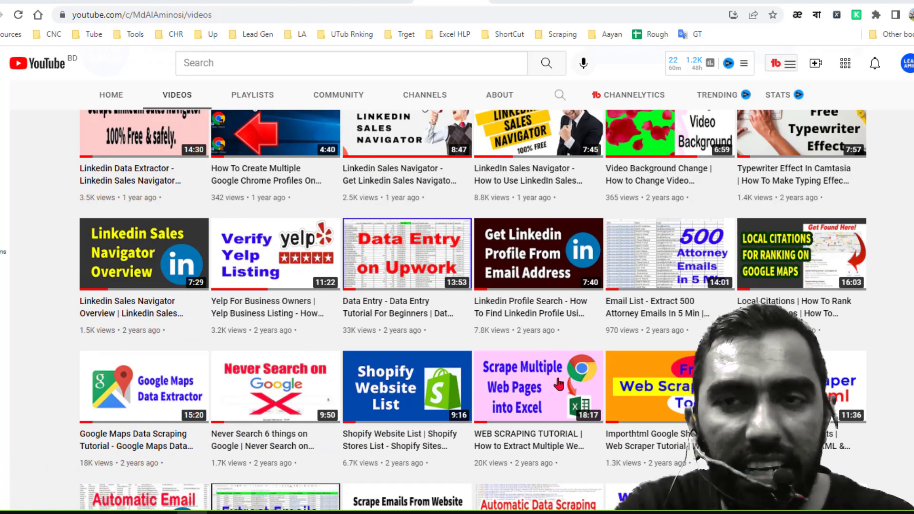
scroll(up, 3)
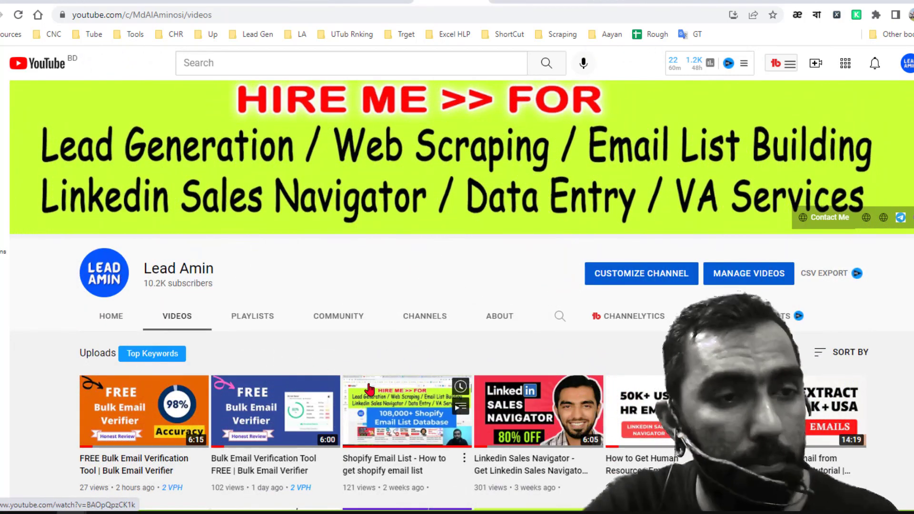
mouse_move(449, 274)
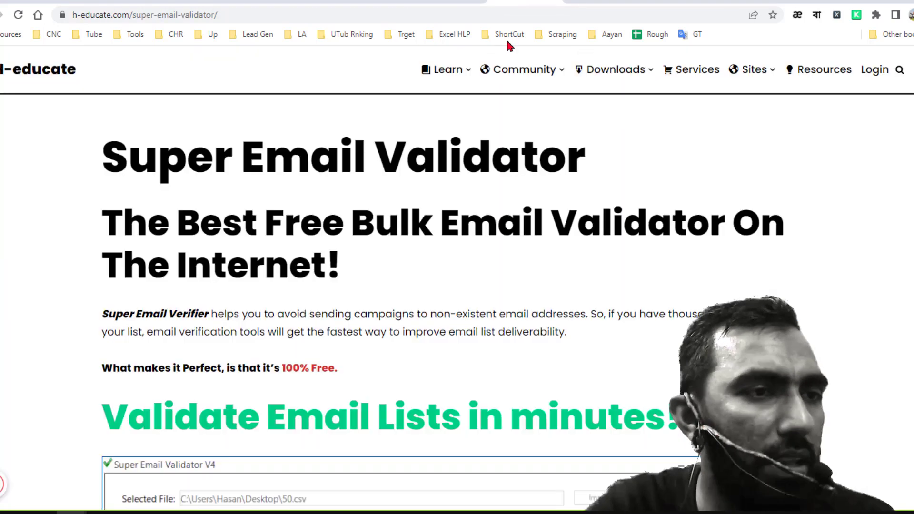
mouse_move(604, 163)
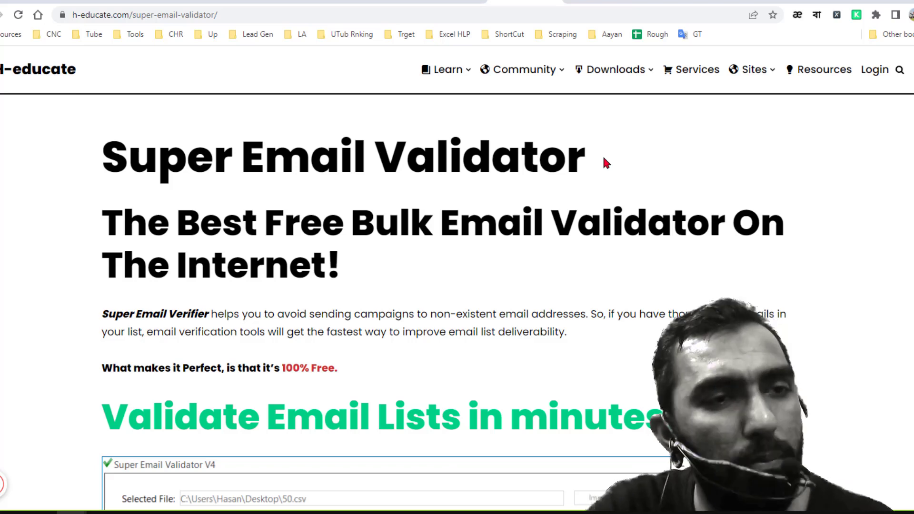
- From the h-educate homepage, reach the Super Email Validator page via the Downloads menu
click(445, 70)
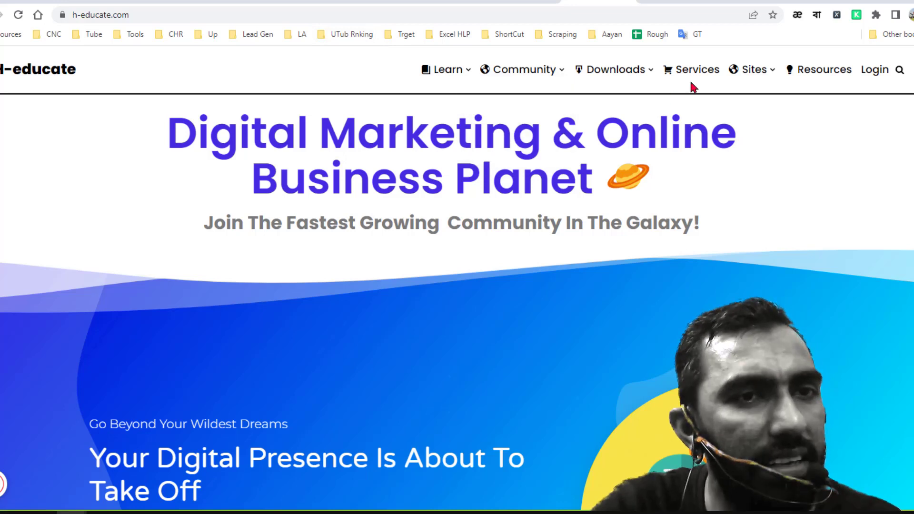
click(614, 69)
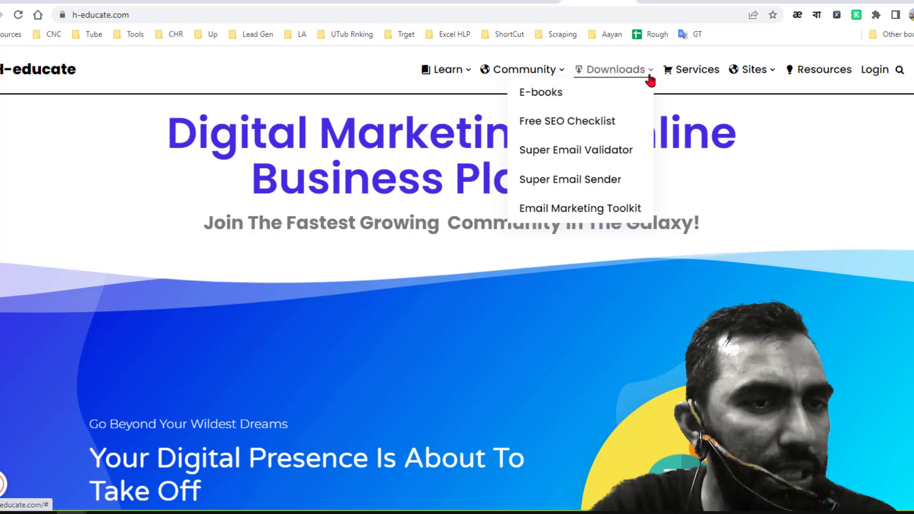
mouse_move(599, 166)
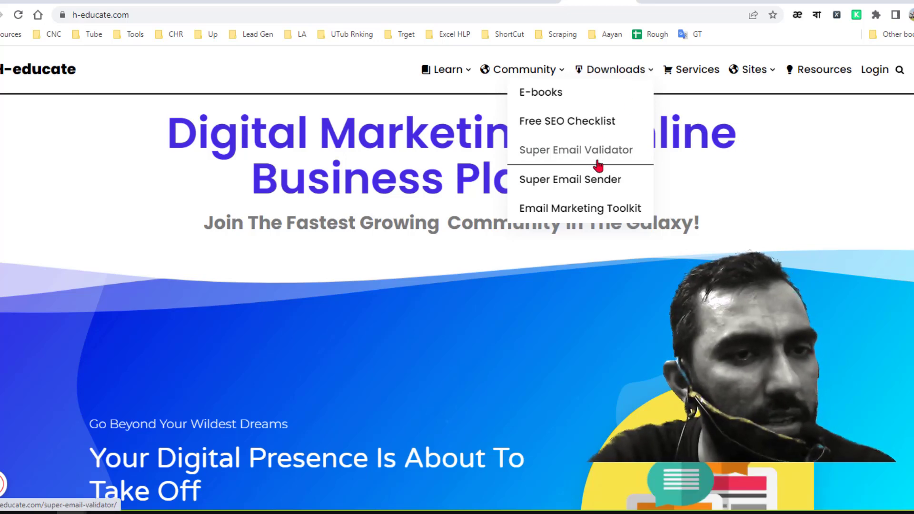
click(575, 150)
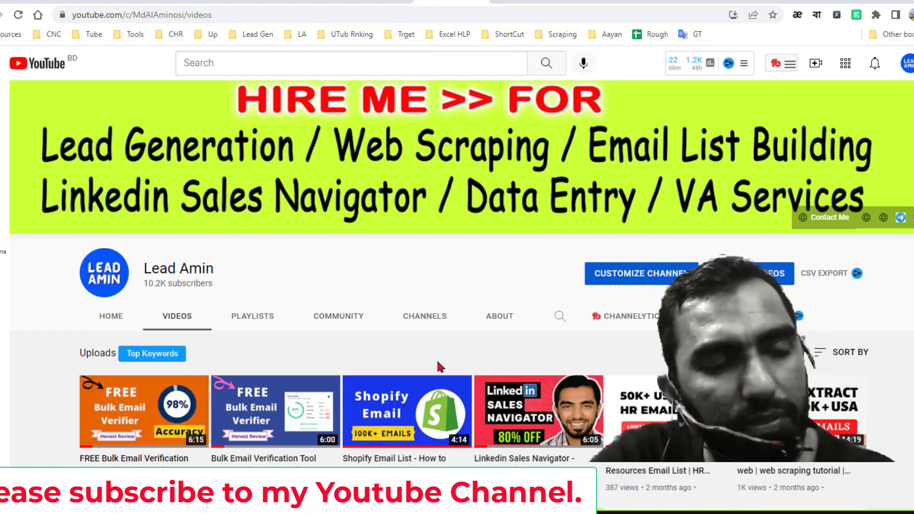
mouse_move(150, 416)
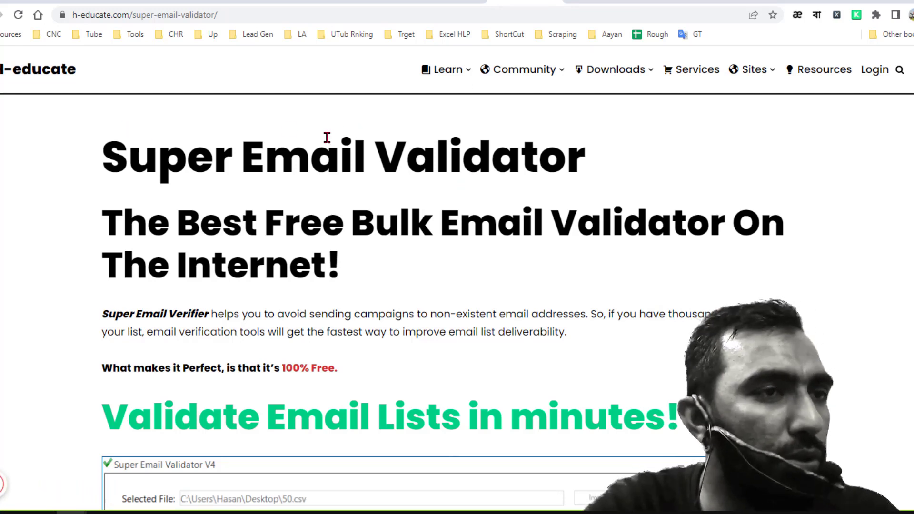
mouse_move(219, 173)
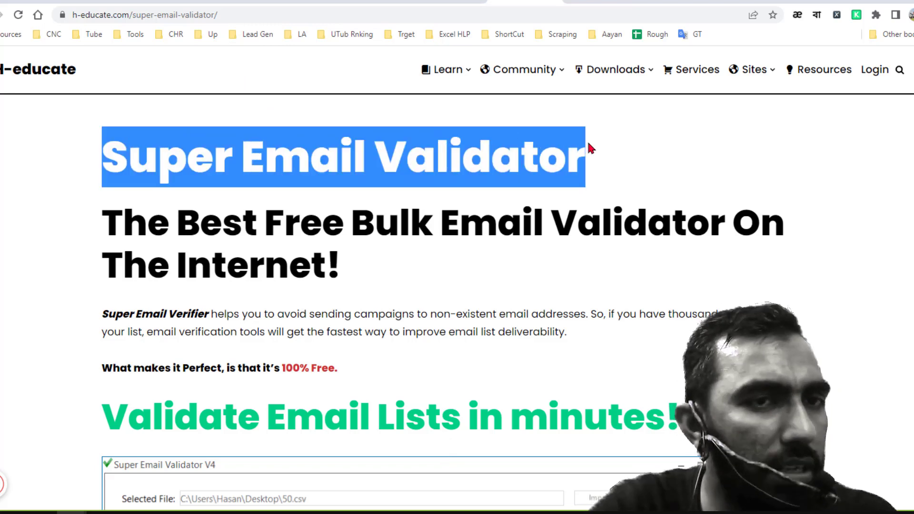
- Request the Super Email Validator download via the green Download button (9.70 MB prompt)
scroll(down, 3)
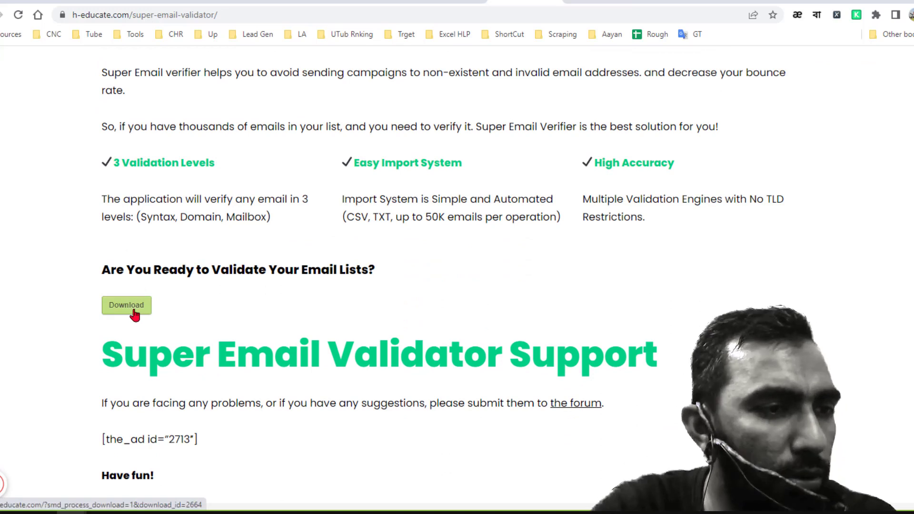
click(125, 304)
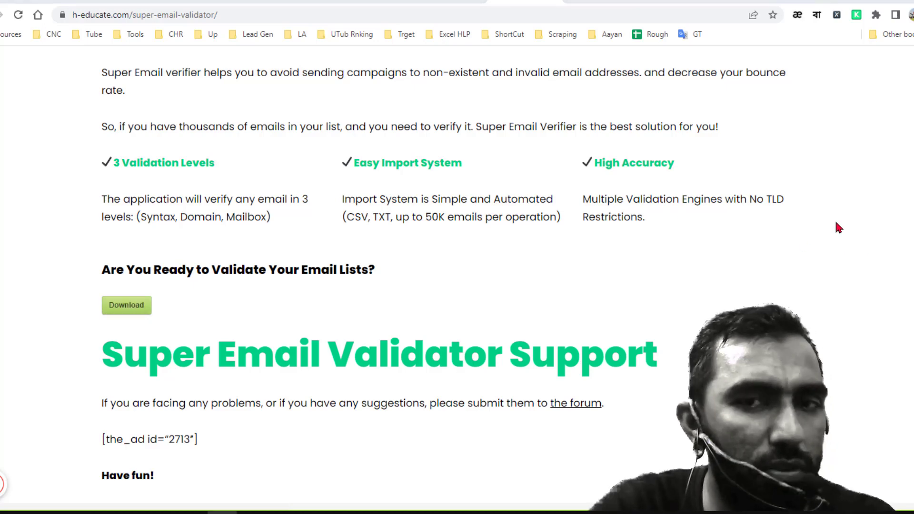
click(126, 305)
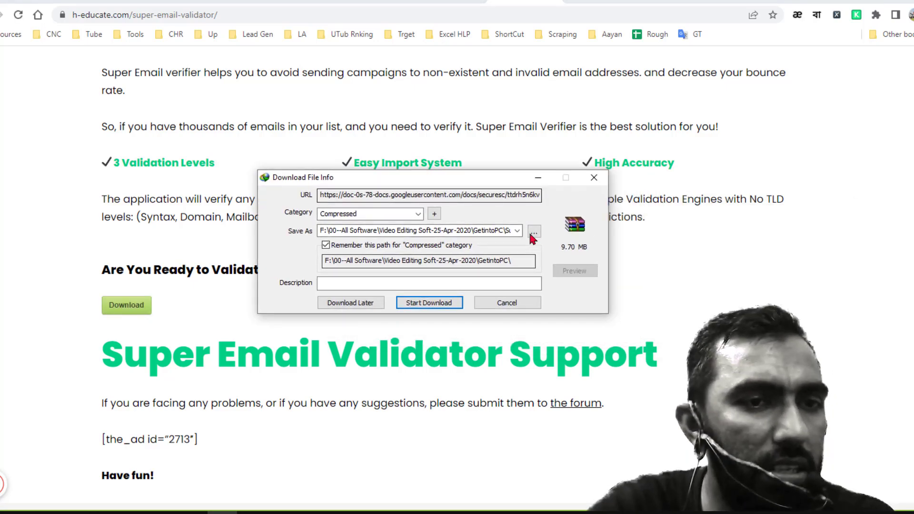
mouse_move(429, 302)
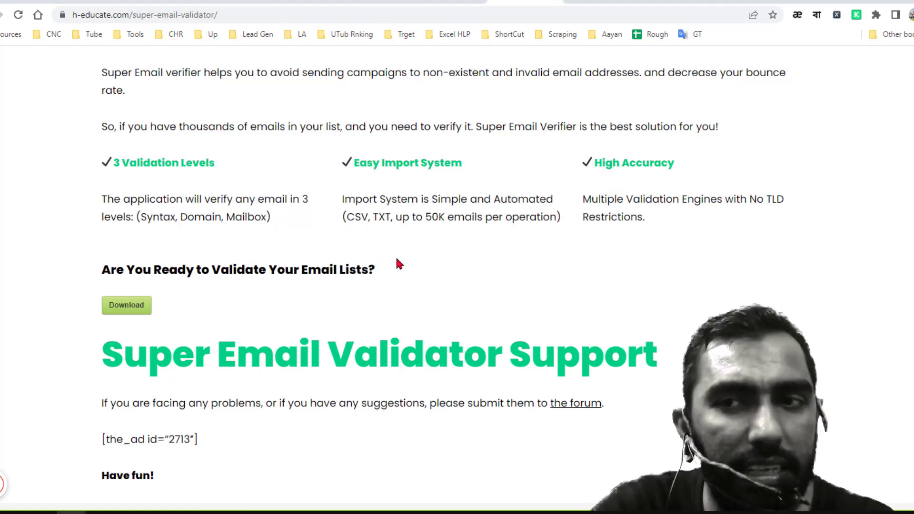
mouse_move(375, 313)
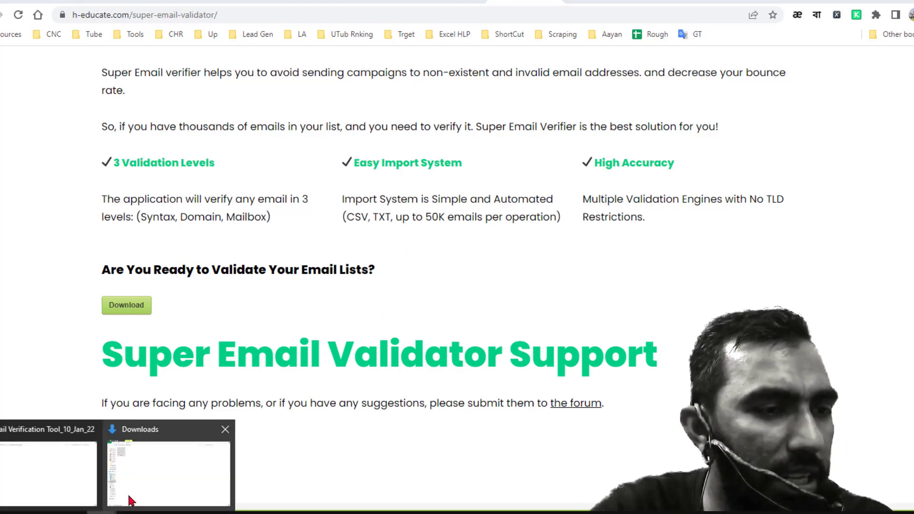
- Extract the Super Email Validator V43 archive into the Email Verification Tool_10_Jan_22 folder
click(48, 472)
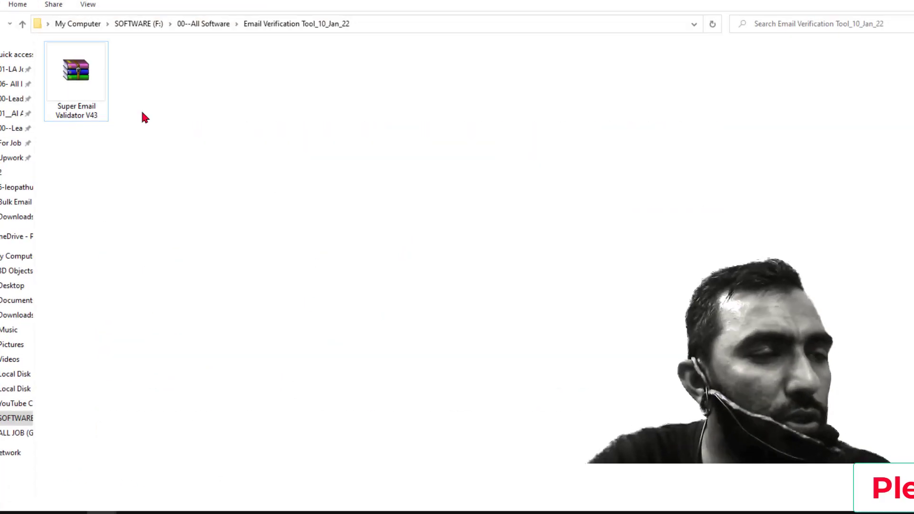
mouse_move(269, 98)
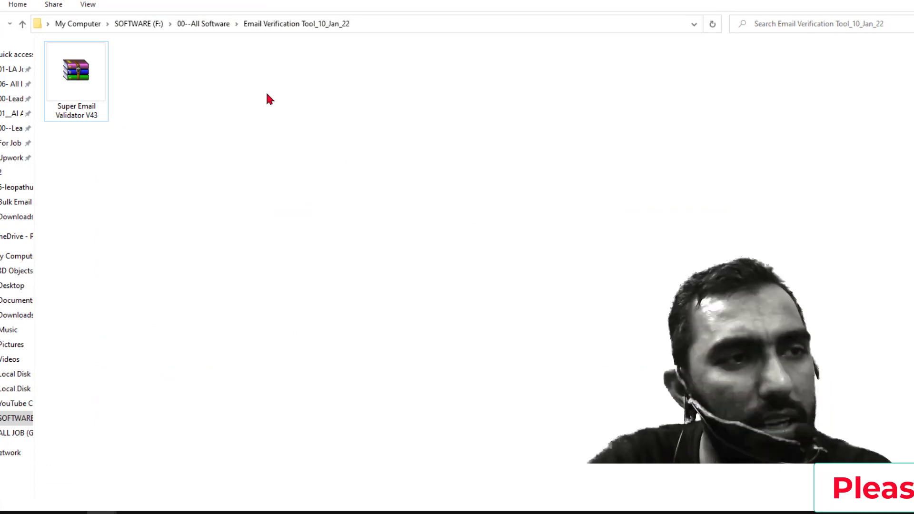
click(77, 70)
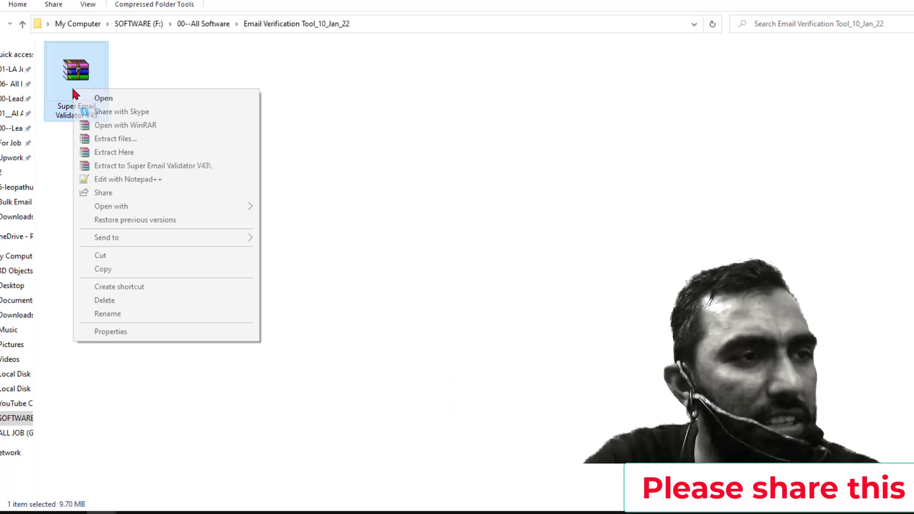
click(113, 152)
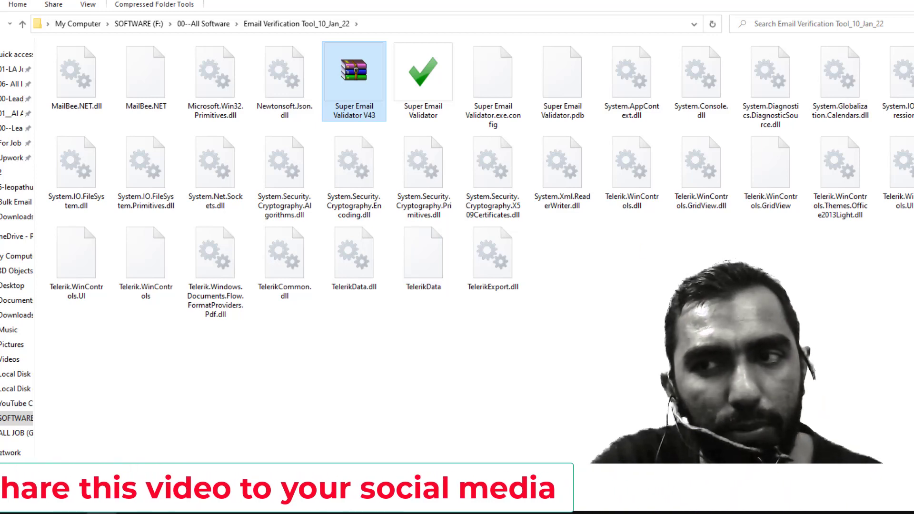
- Select the extracted Super Email Validator application in the folder
click(493, 253)
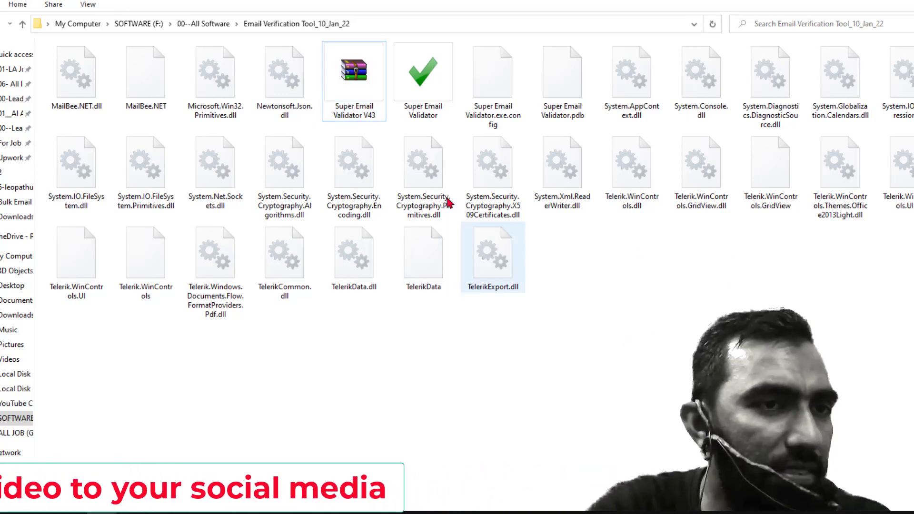
click(423, 70)
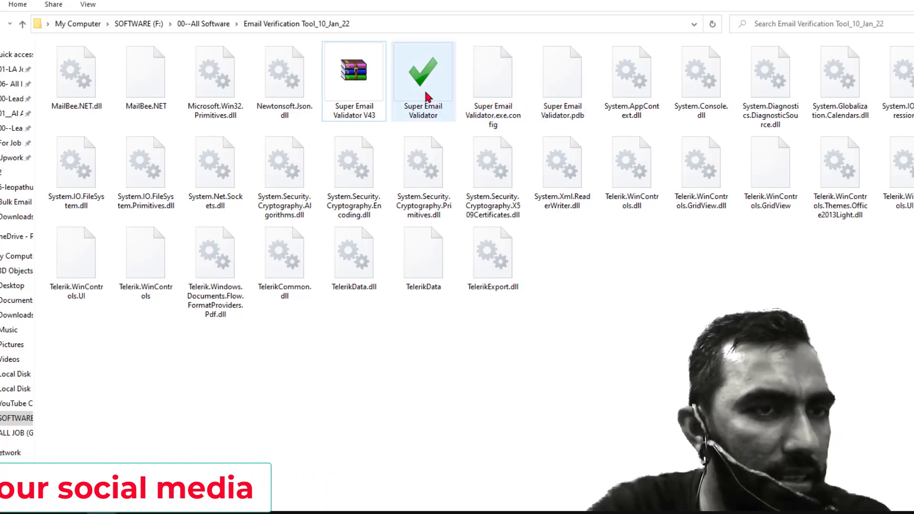
mouse_move(478, 120)
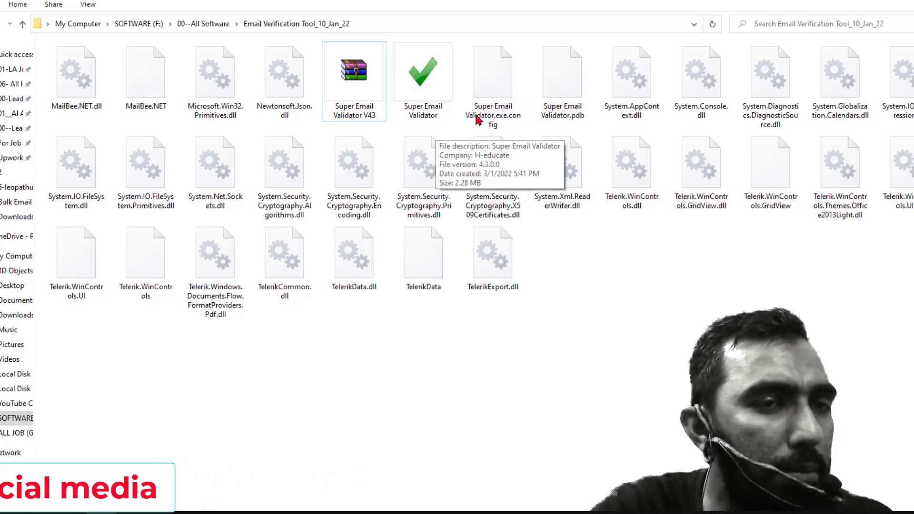
mouse_move(423, 74)
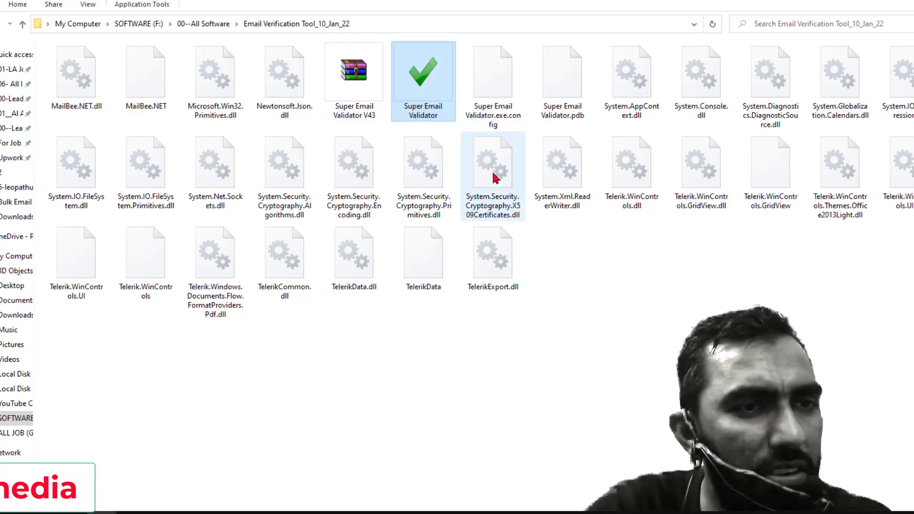
- Launch Super Email Validator.exe and dismiss the Port 25 MX warning and freeware notice
double_click(423, 69)
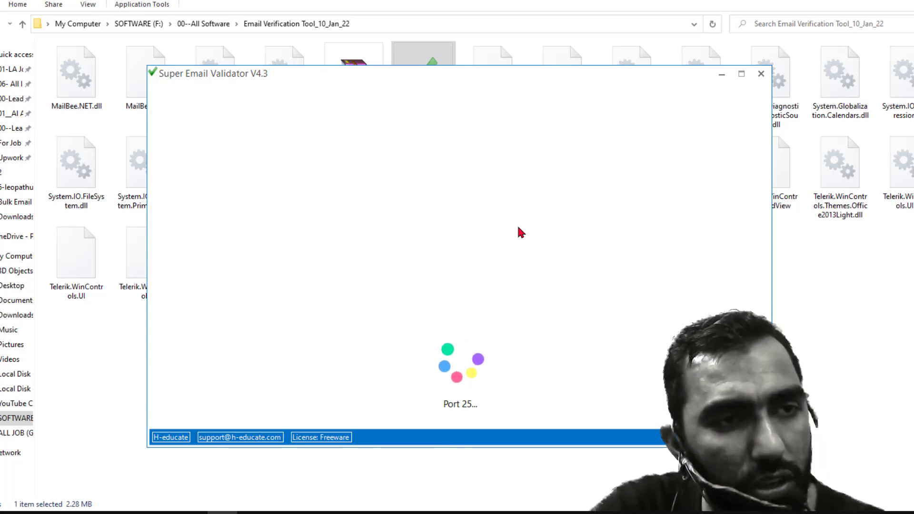
mouse_move(461, 414)
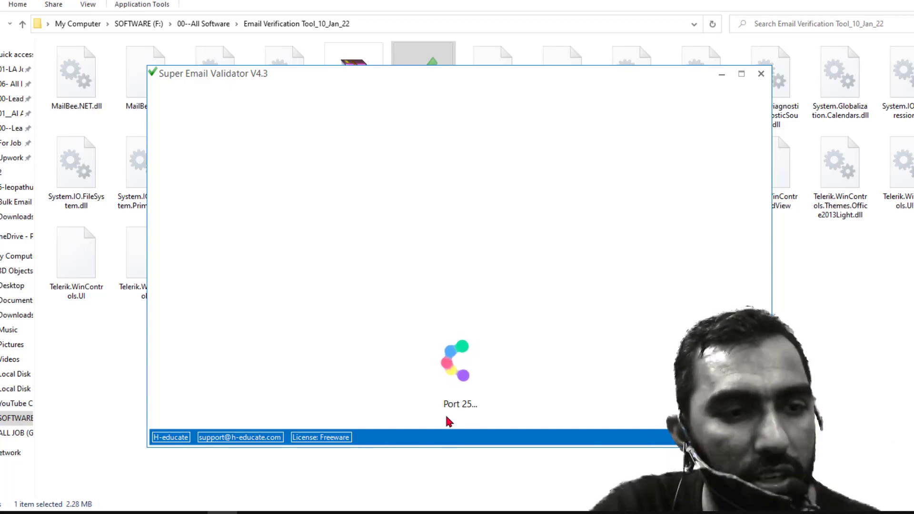
mouse_move(486, 393)
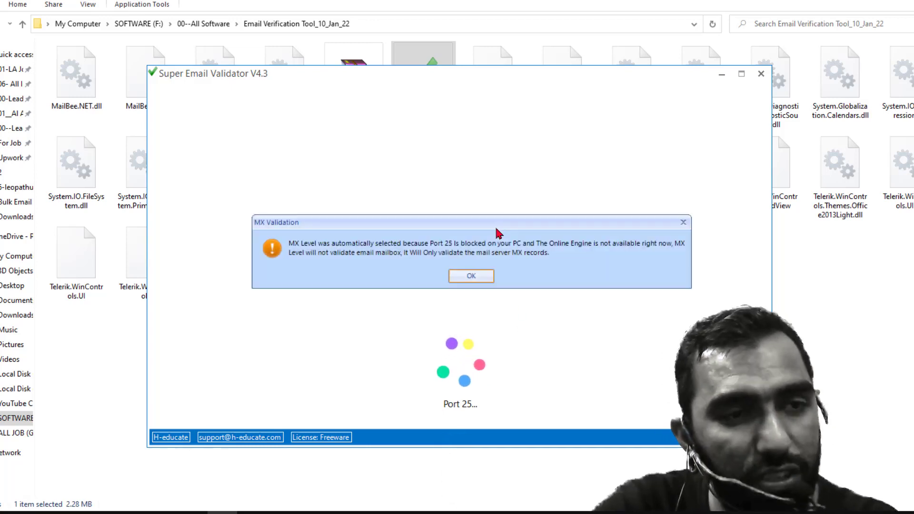
mouse_move(500, 290)
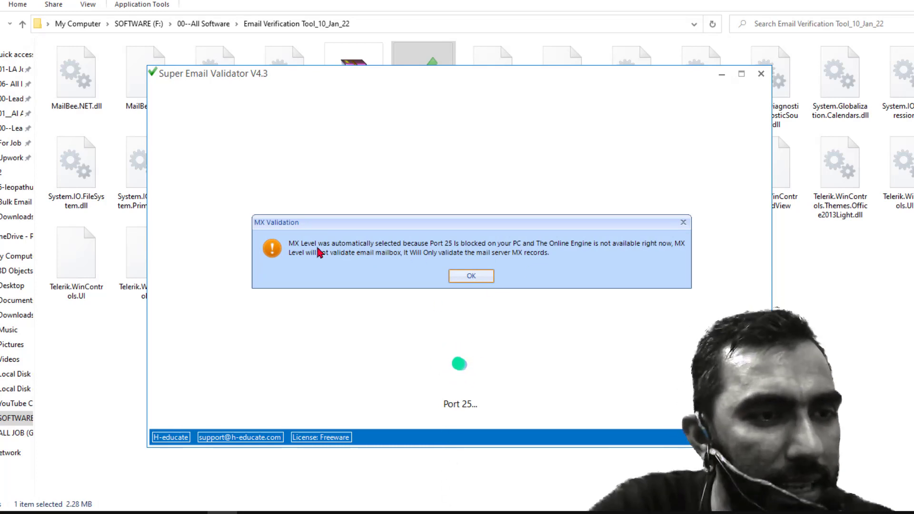
mouse_move(419, 250)
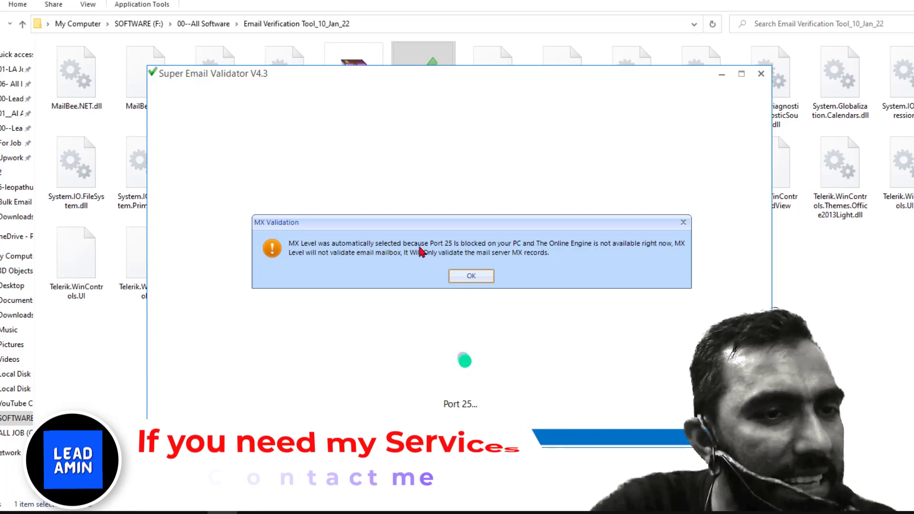
mouse_move(505, 253)
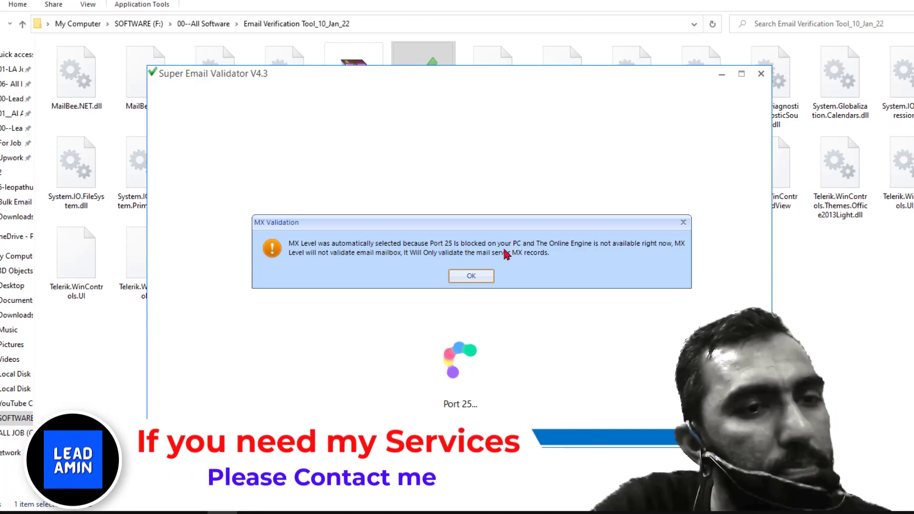
mouse_move(549, 256)
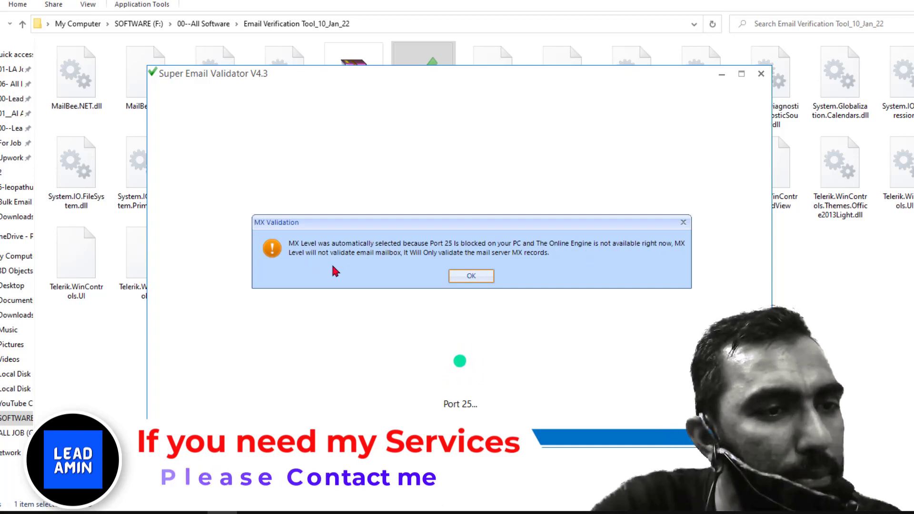
mouse_move(436, 264)
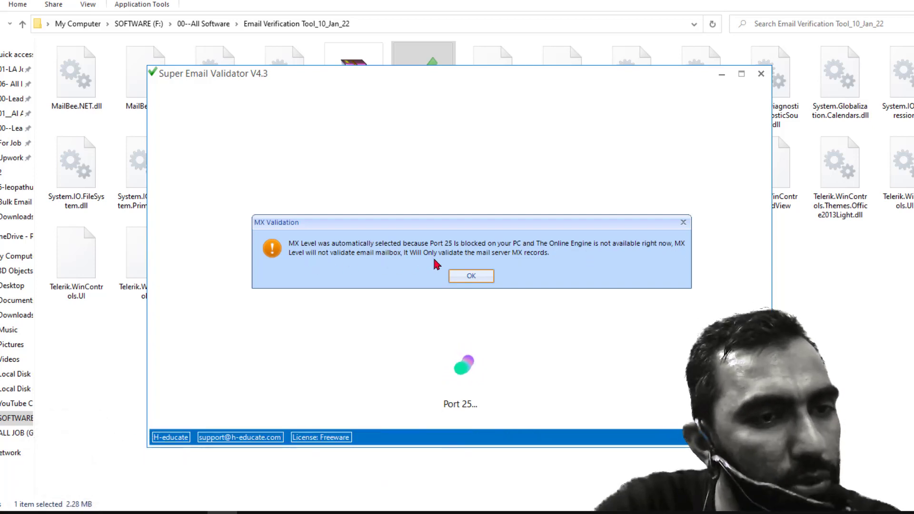
mouse_move(565, 268)
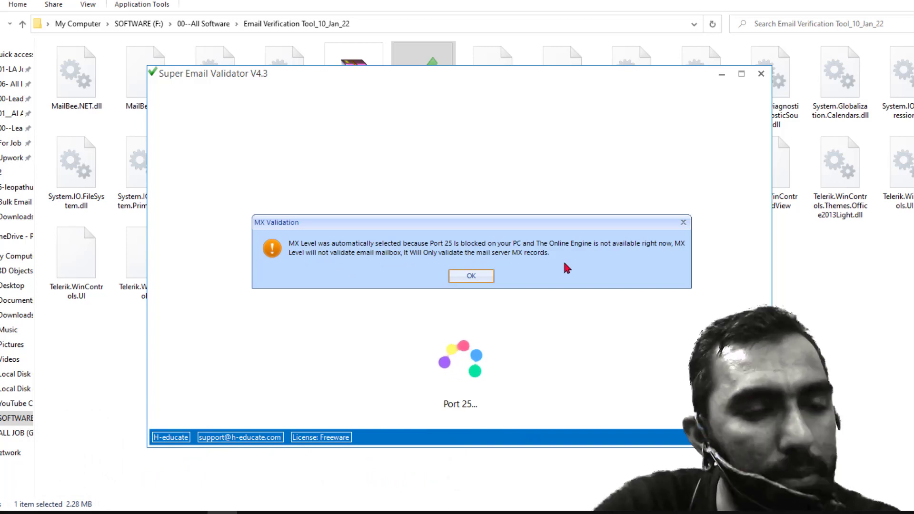
click(470, 276)
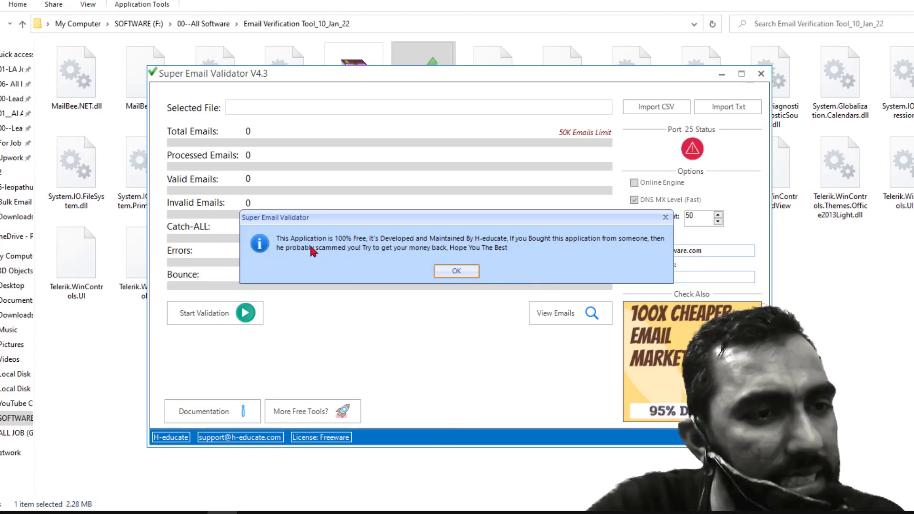
mouse_move(420, 266)
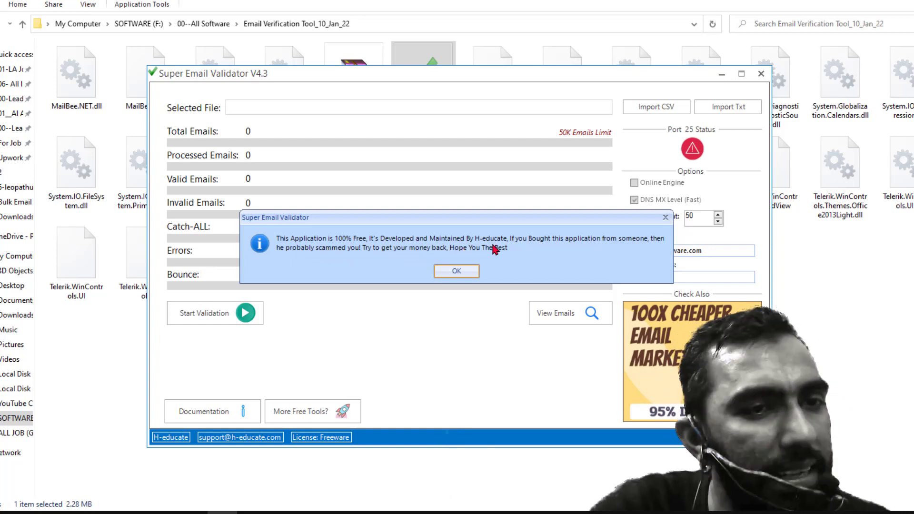
mouse_move(479, 261)
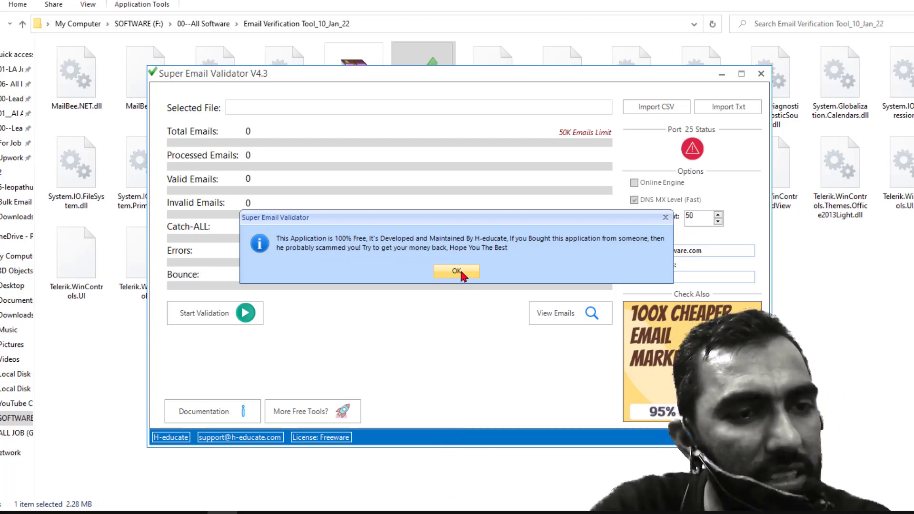
click(456, 271)
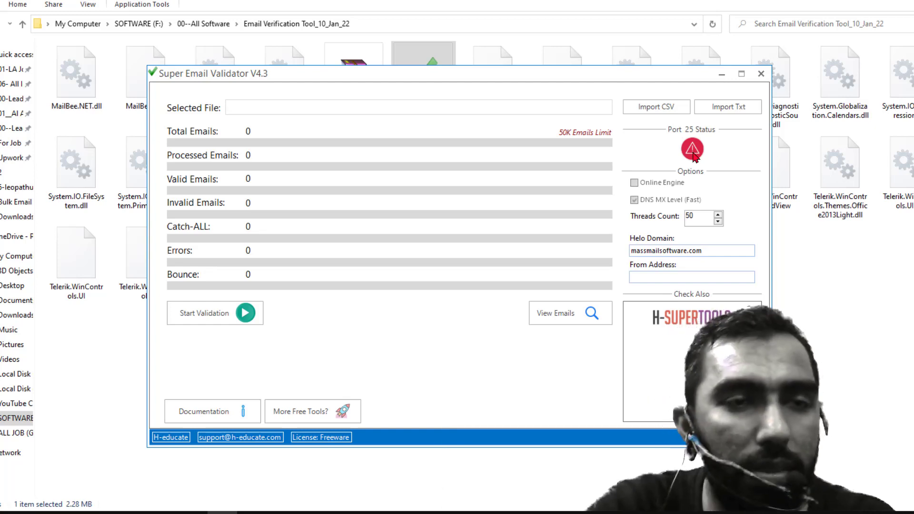
mouse_move(720, 181)
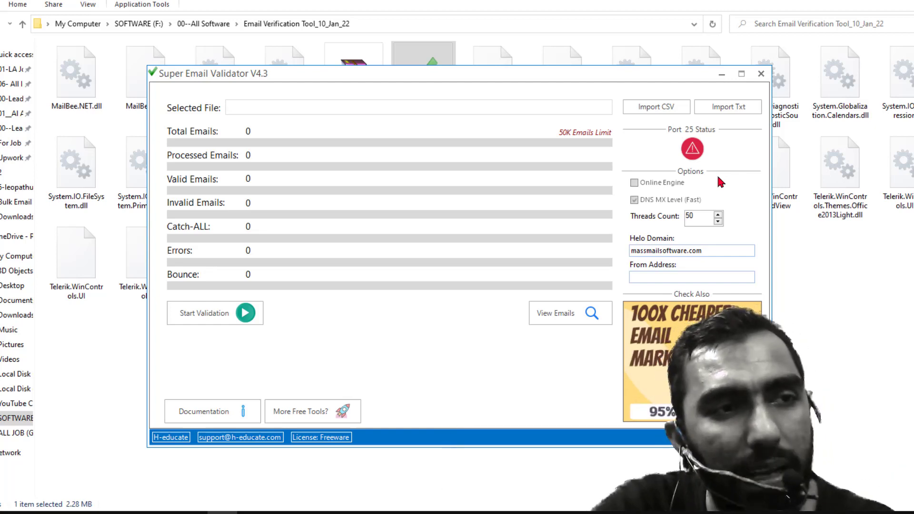
mouse_move(365, 485)
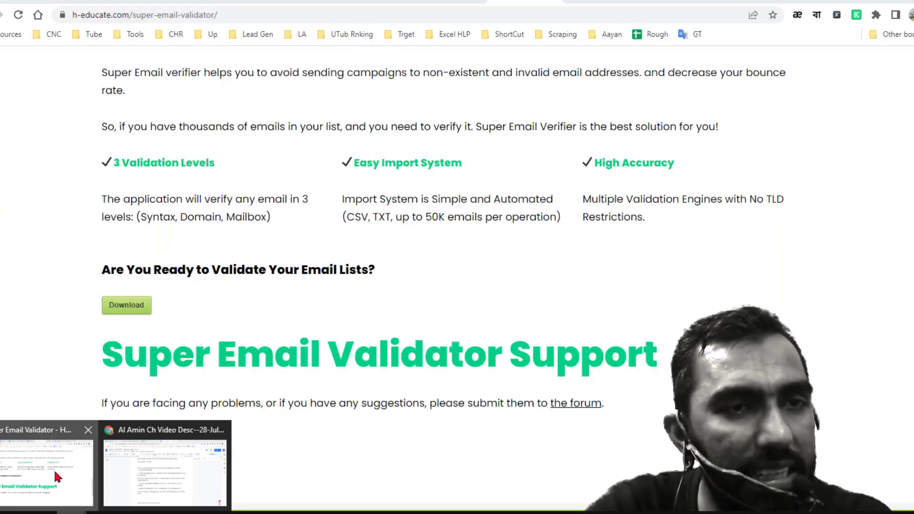
- Scroll up to the validator screenshot showing a green Port 25 status
scroll(up, 3)
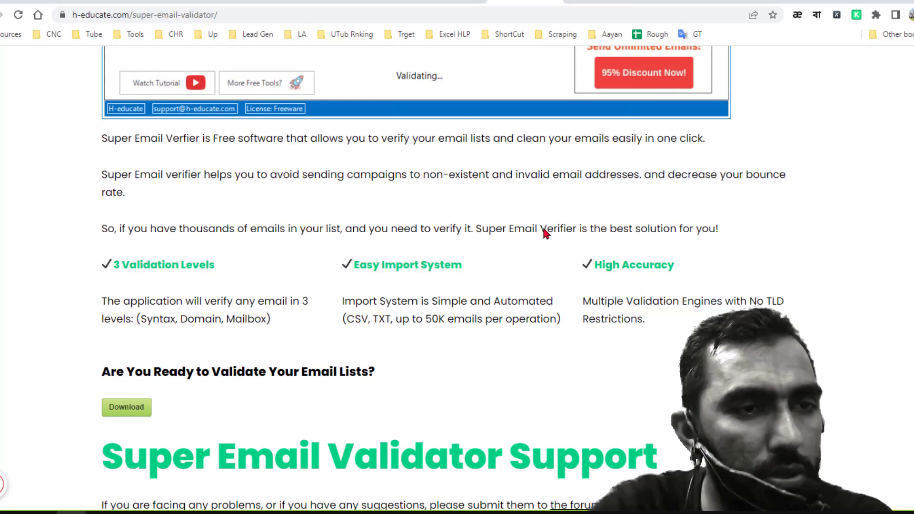
scroll(up, 3)
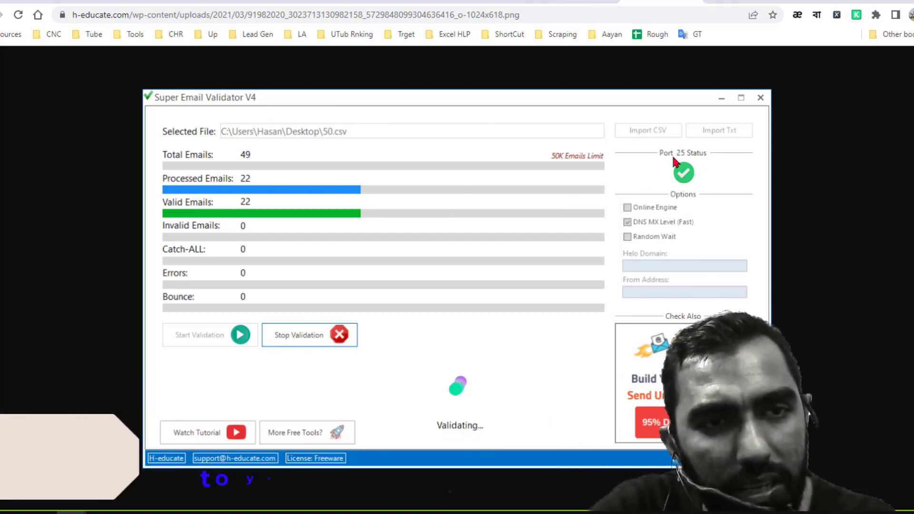
mouse_move(679, 178)
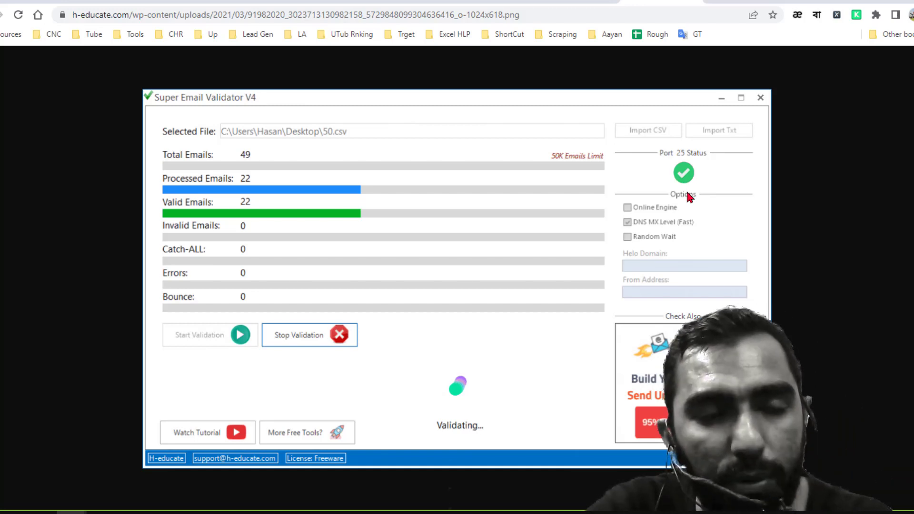
mouse_move(691, 195)
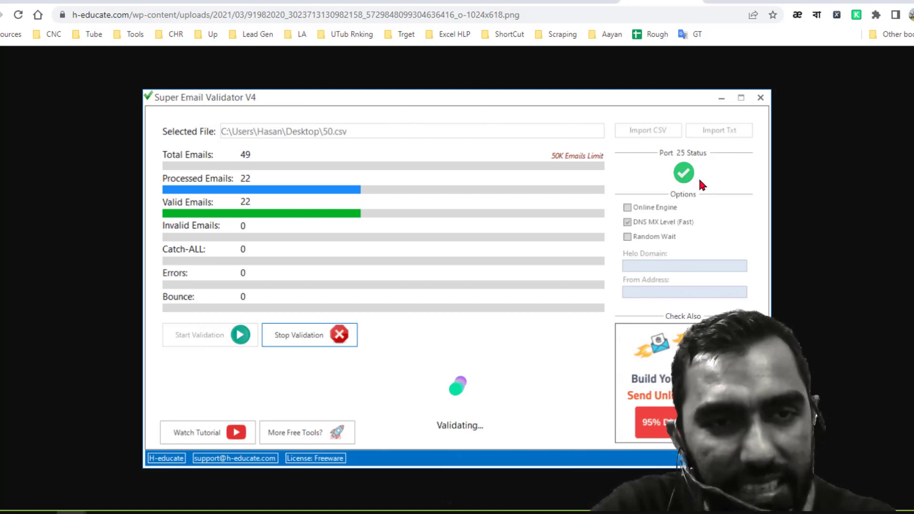
mouse_move(764, 47)
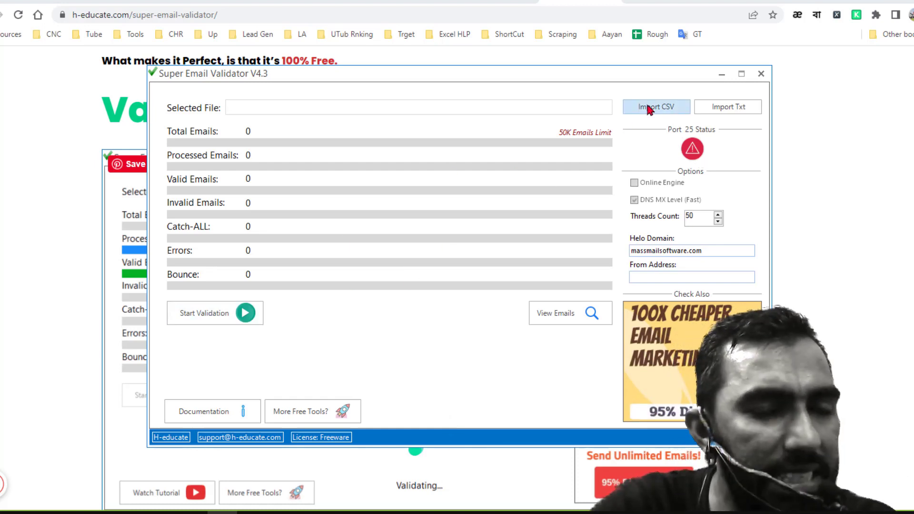
mouse_move(727, 107)
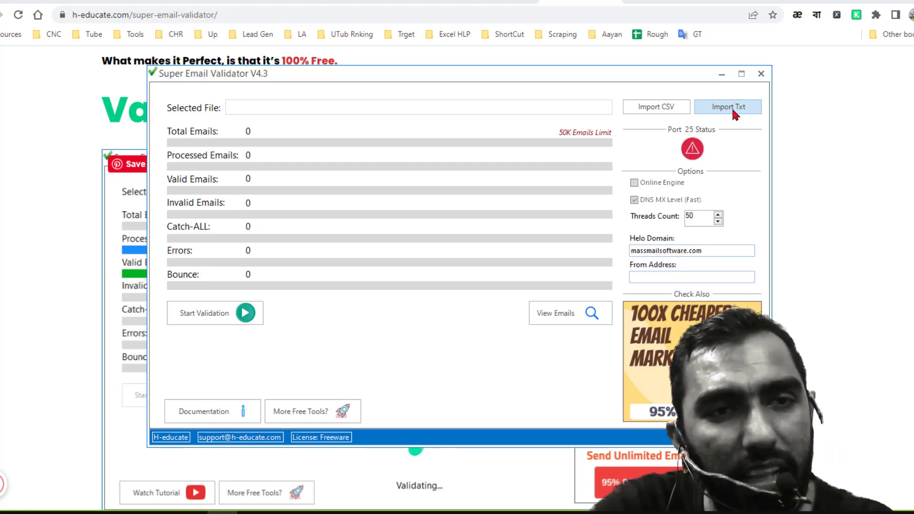
mouse_move(401, 220)
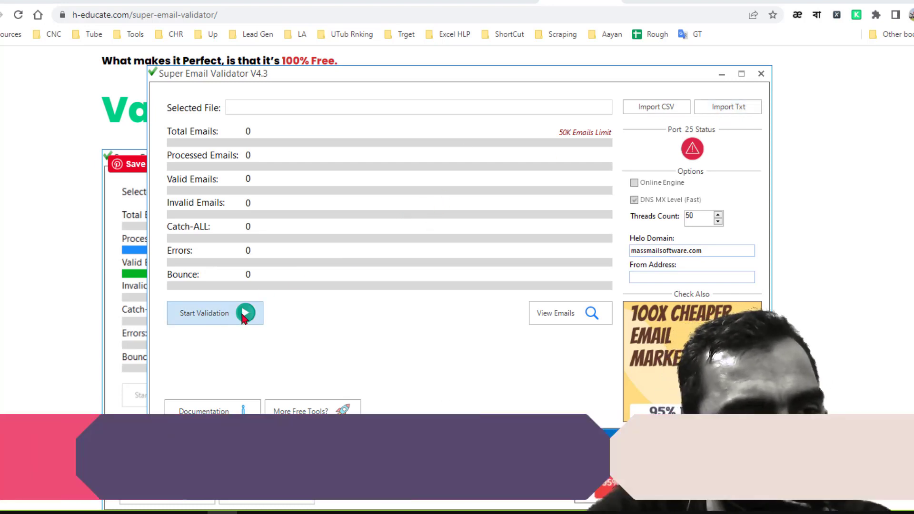
mouse_move(252, 340)
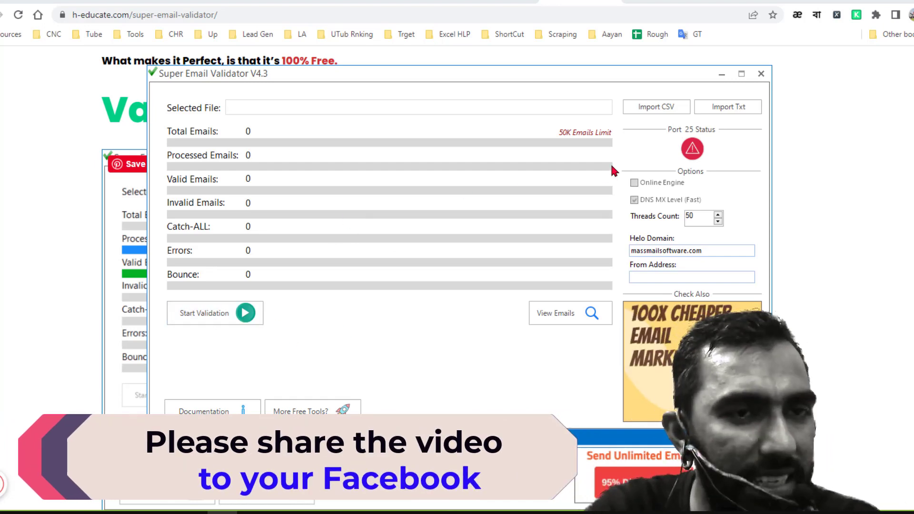
mouse_move(440, 212)
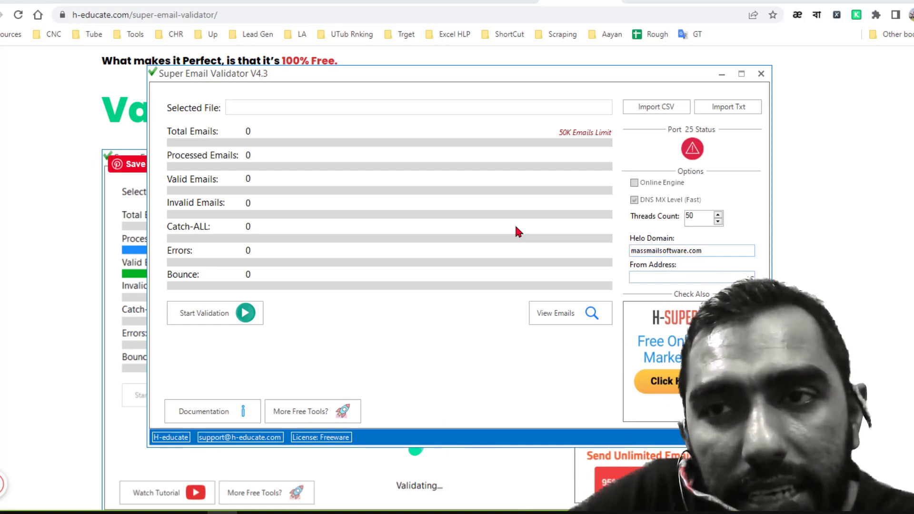
mouse_move(344, 376)
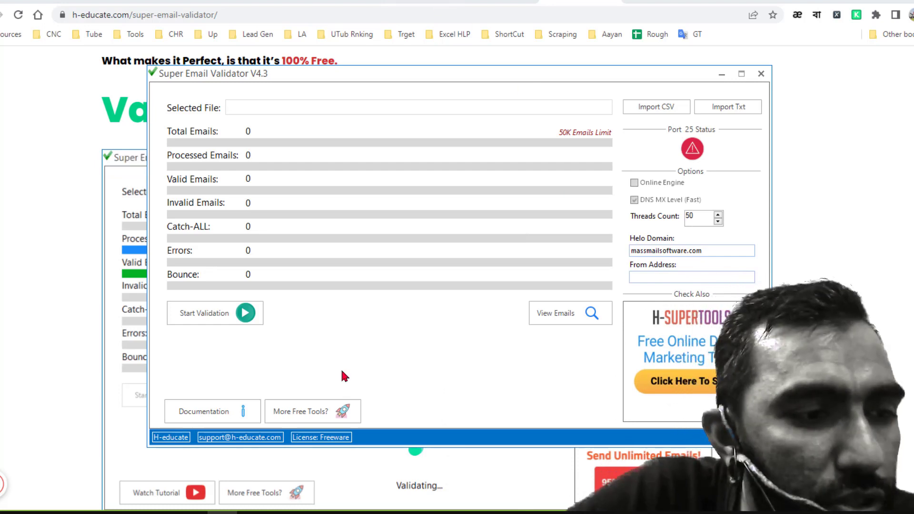
mouse_move(676, 154)
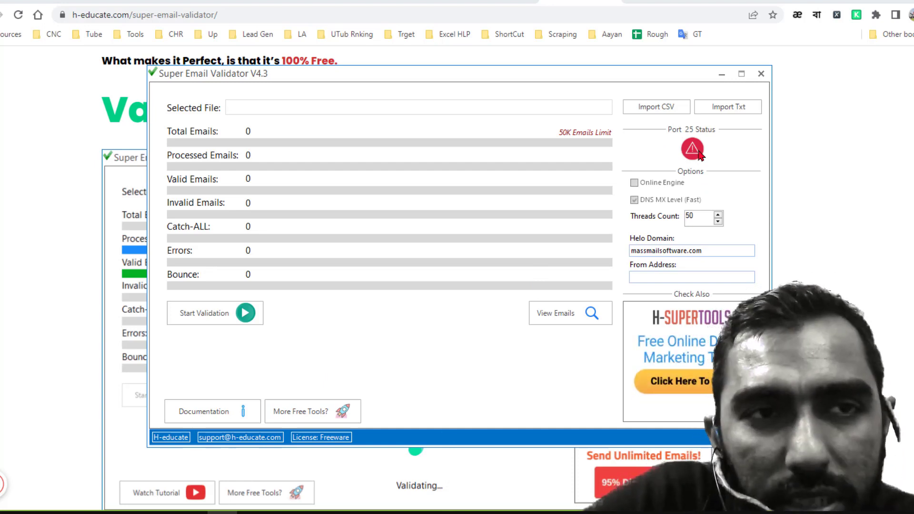
mouse_move(698, 130)
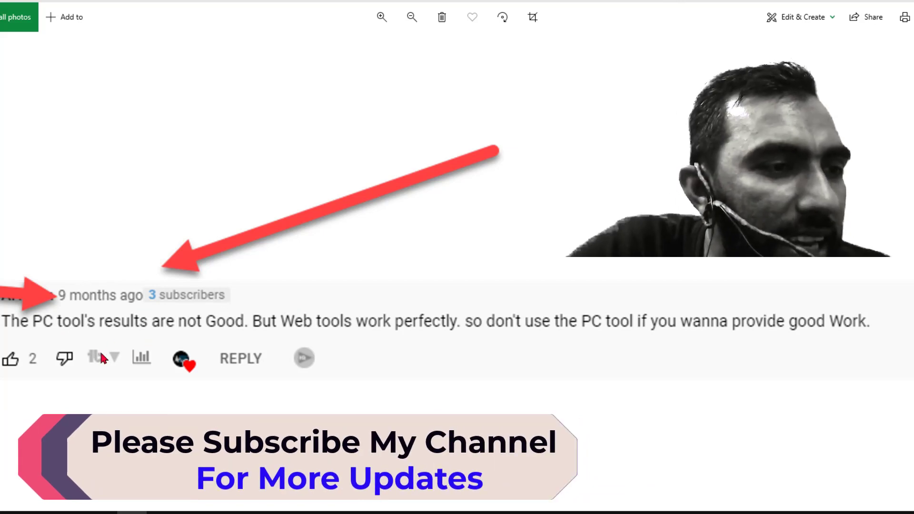
mouse_move(98, 343)
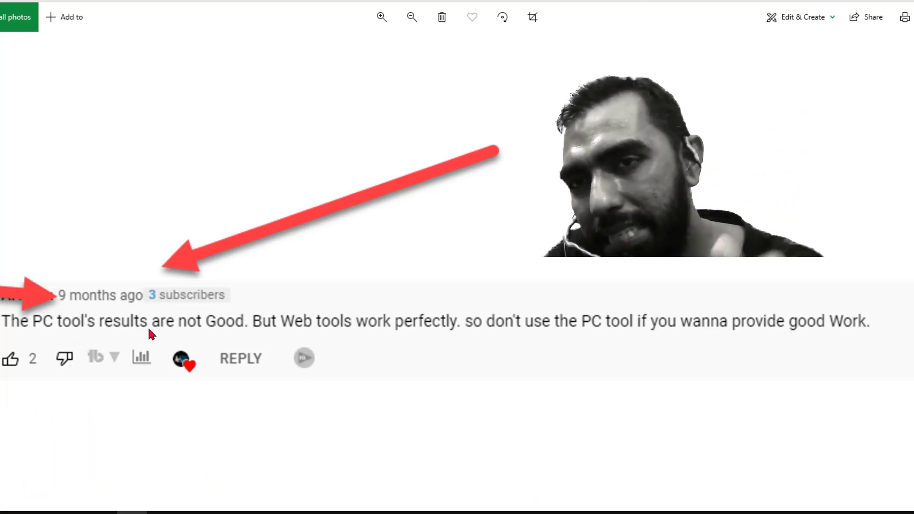
mouse_move(74, 346)
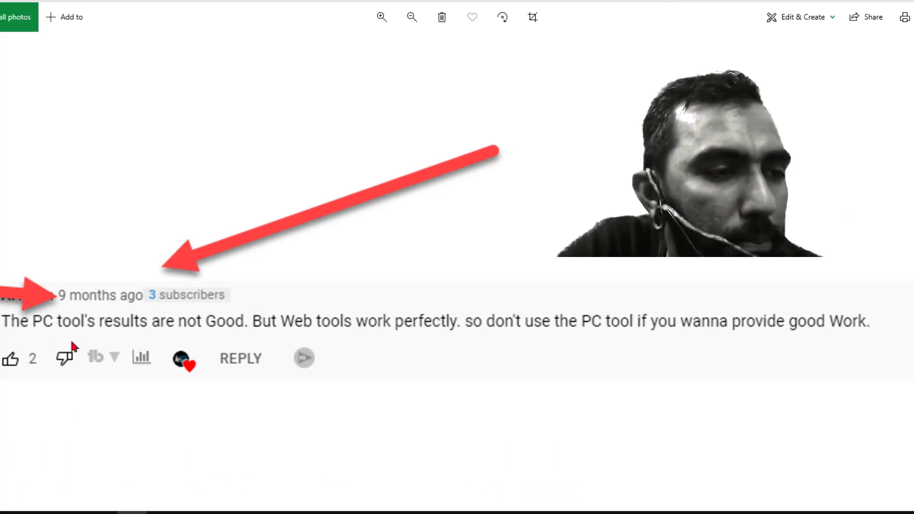
mouse_move(349, 334)
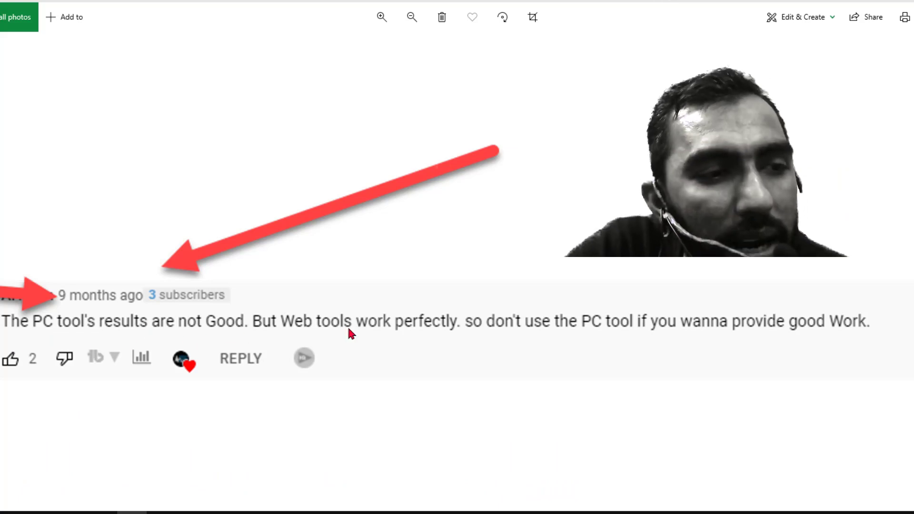
mouse_move(588, 332)
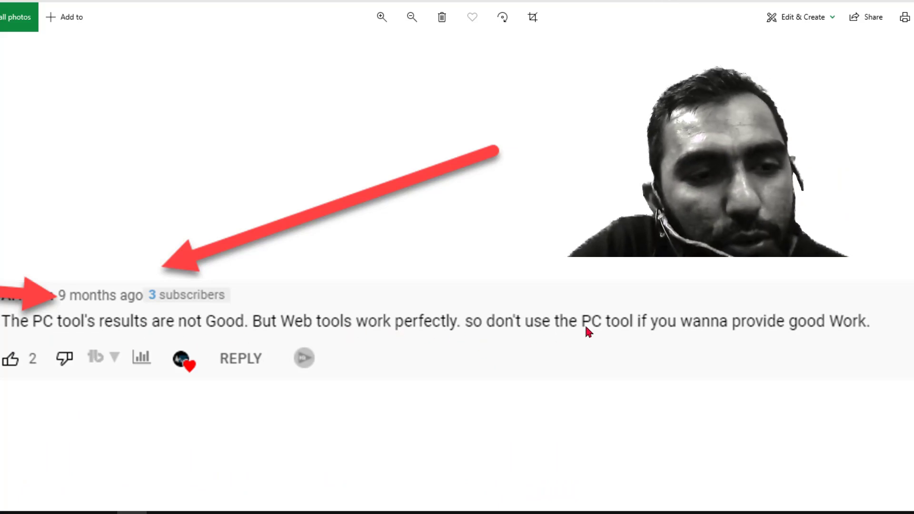
mouse_move(844, 342)
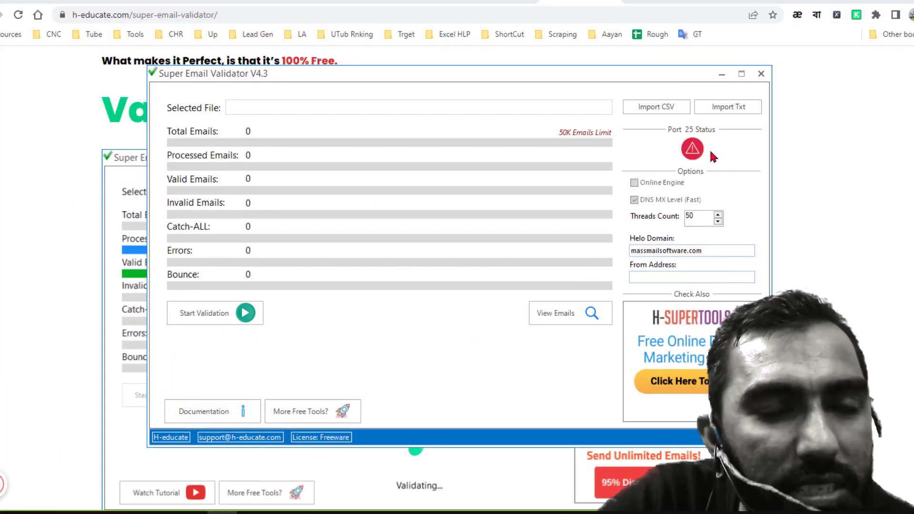
mouse_move(467, 233)
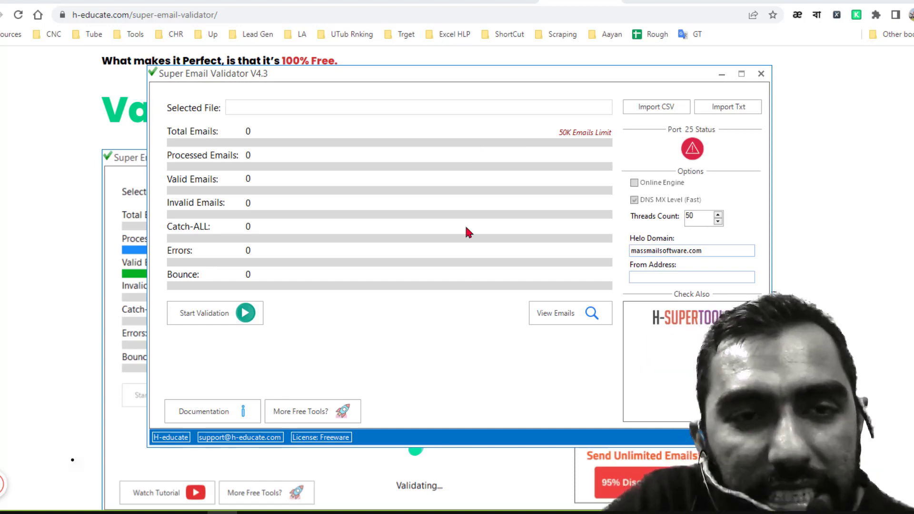
mouse_move(530, 115)
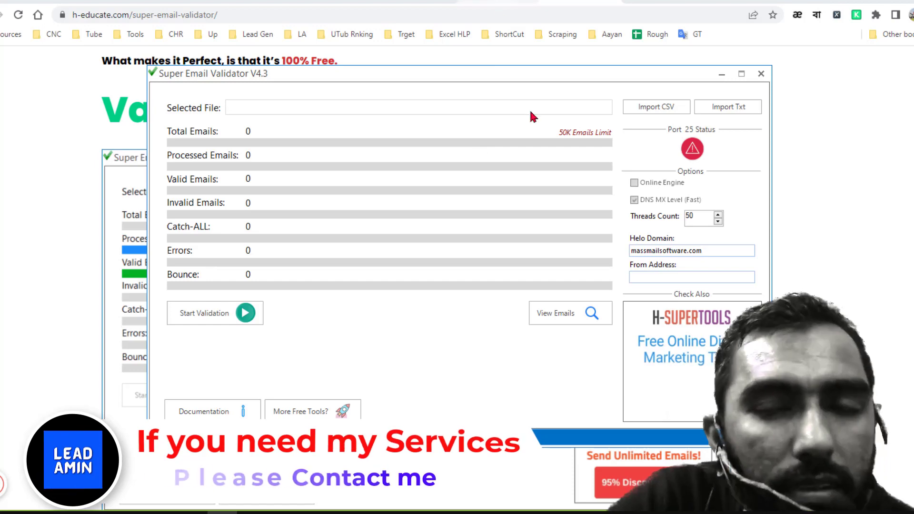
mouse_move(483, 291)
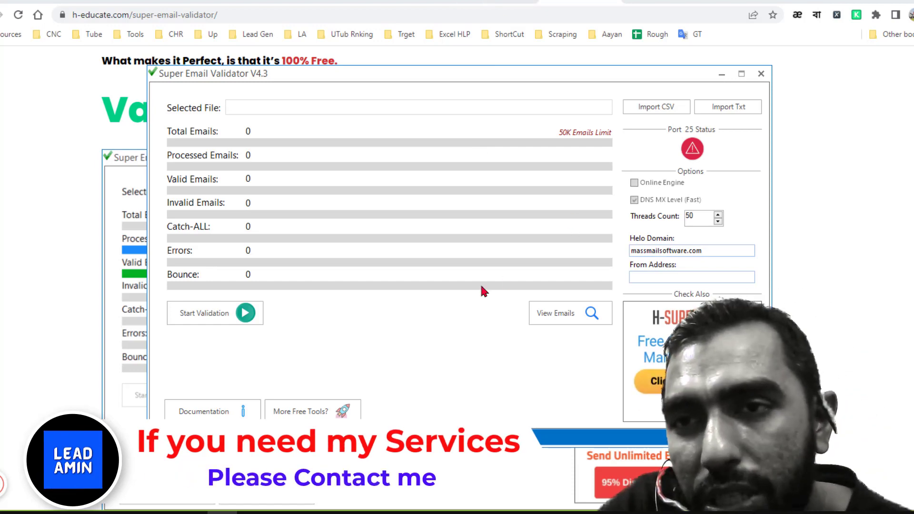
mouse_move(350, 266)
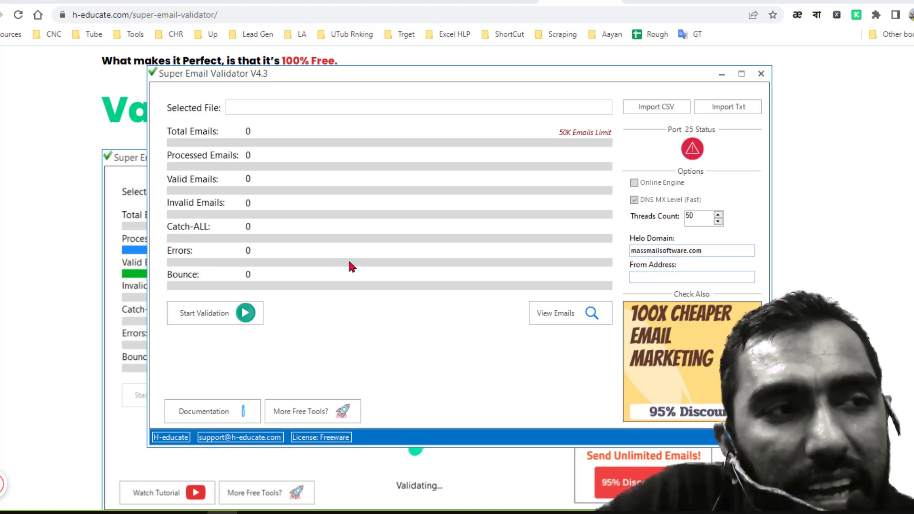
- Scroll past the screenshot to the Super Email Verifier description and three validation features
scroll(down, 3)
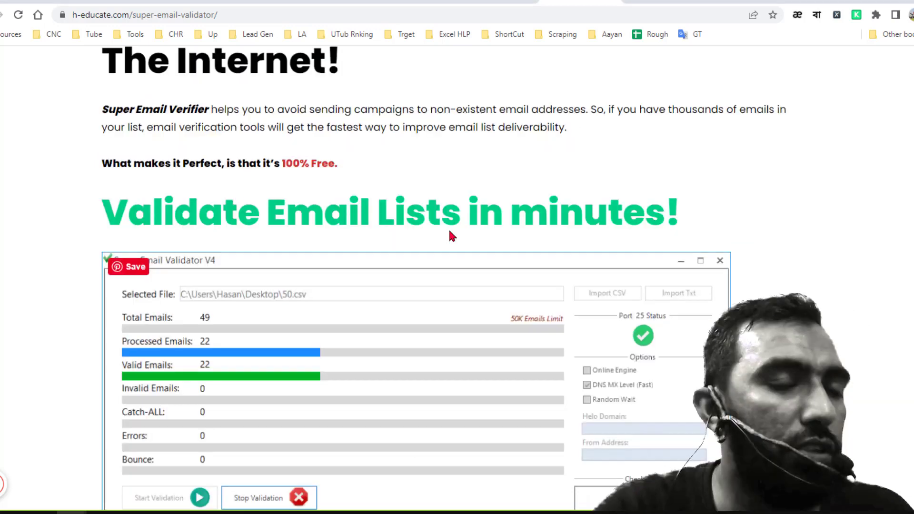
scroll(down, 3)
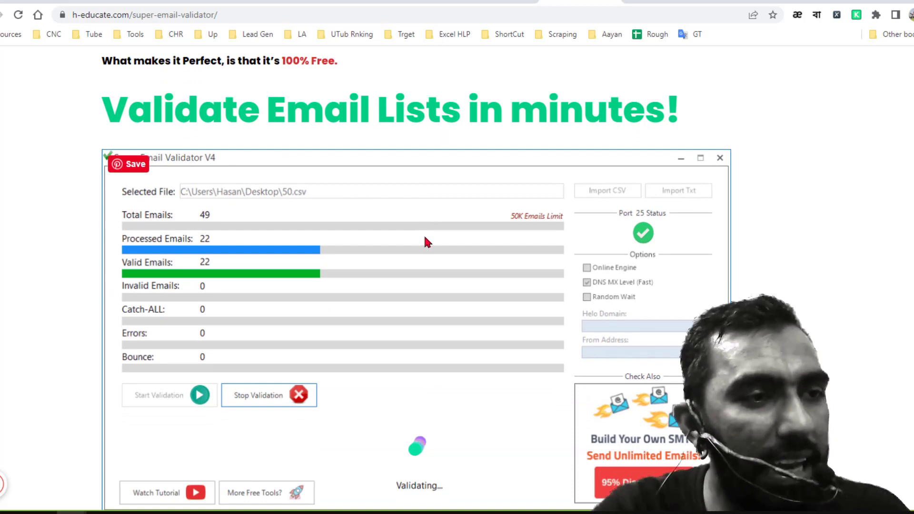
mouse_move(399, 246)
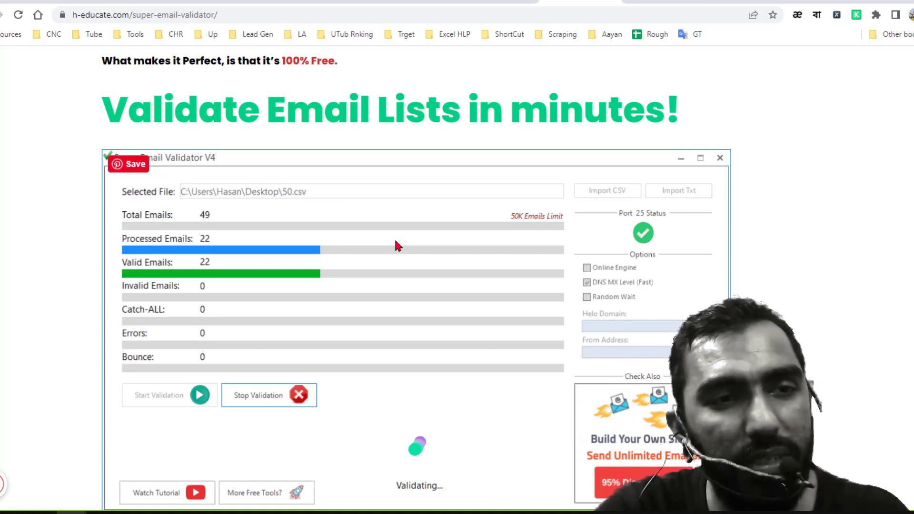
scroll(down, 3)
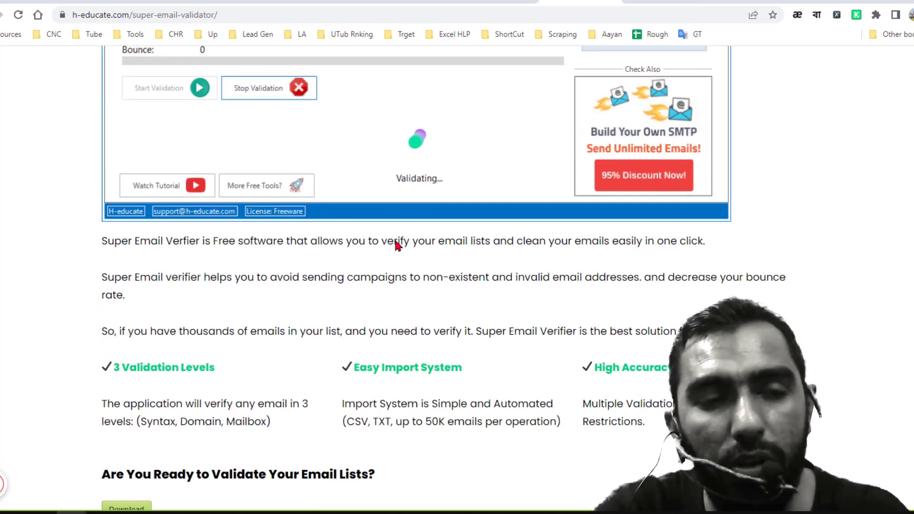